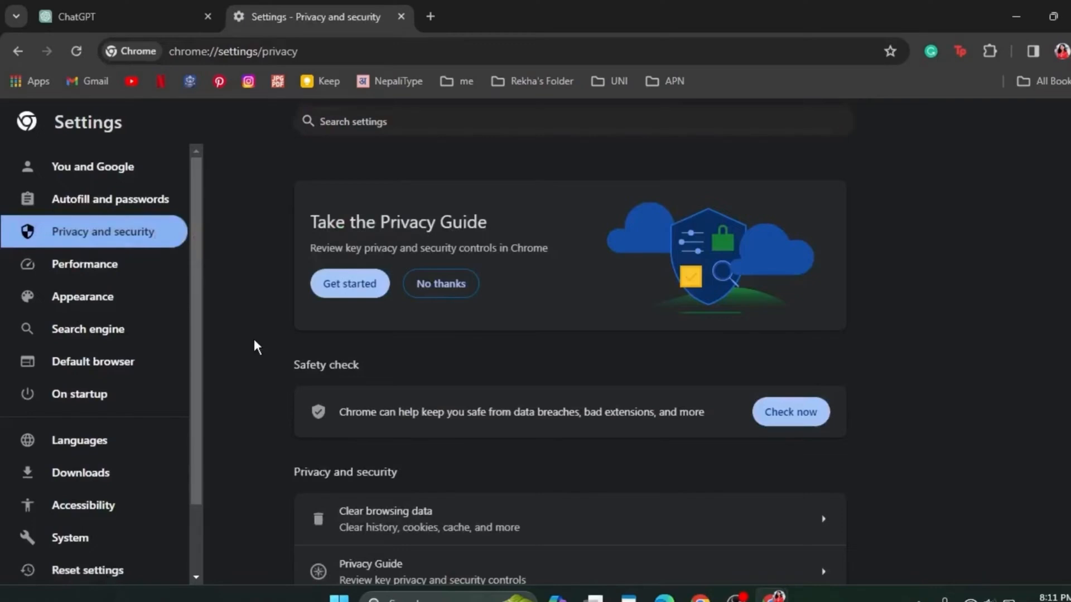
pyautogui.moveTo(287, 274)
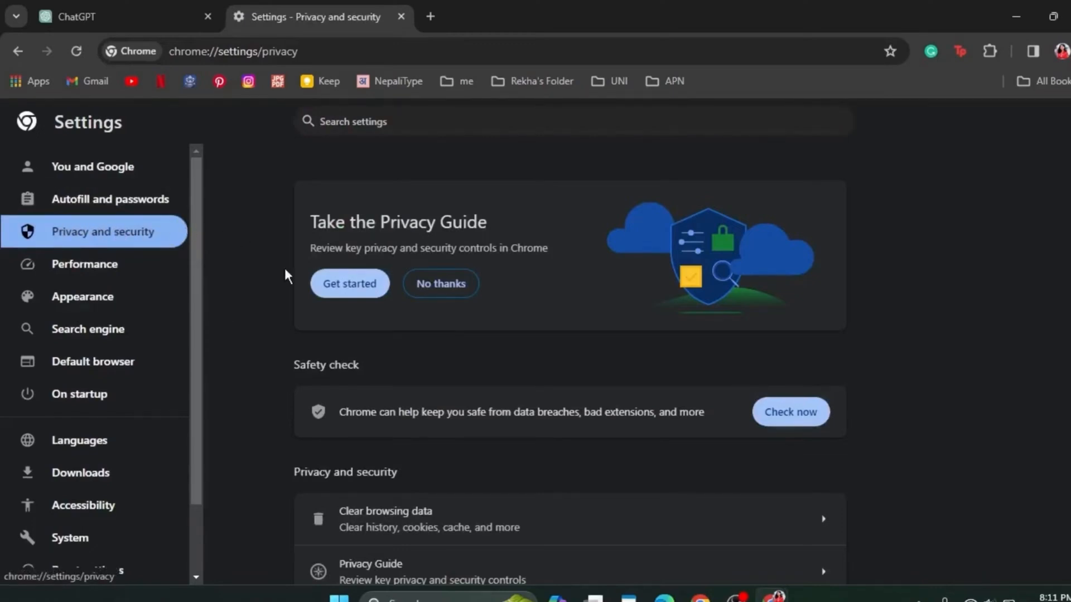
# Reach Third-party cookies and its 'See all site data and permissions' list.
pyautogui.scroll(-3)
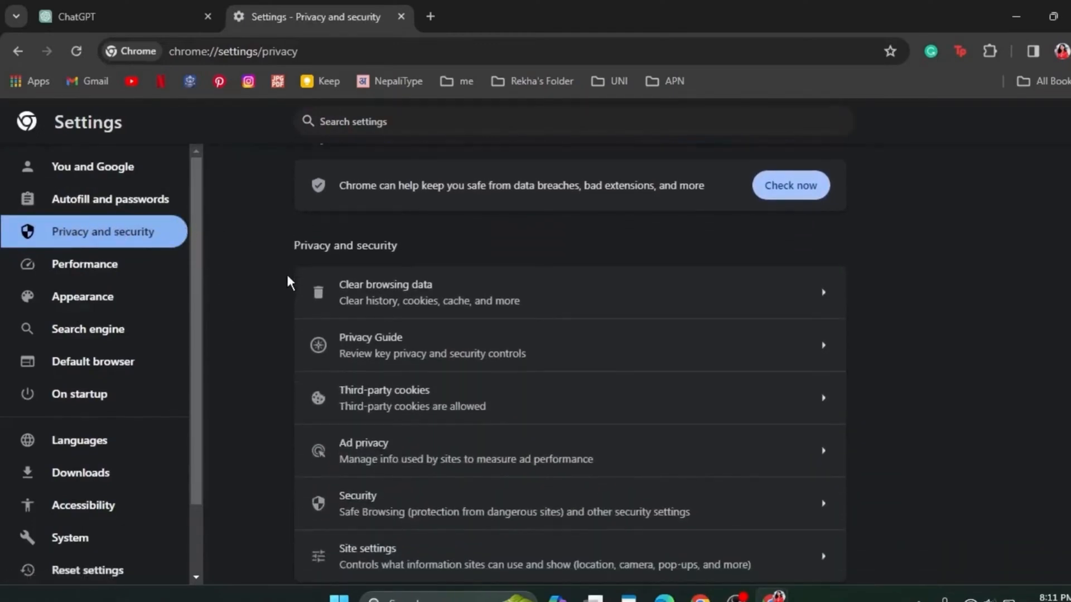
pyautogui.click(382, 397)
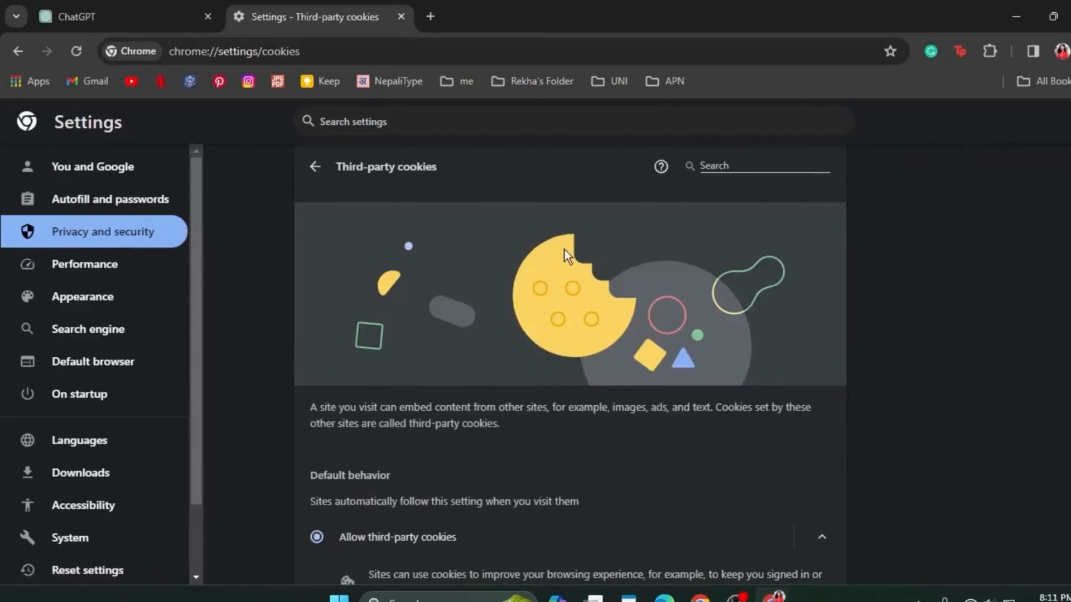
pyautogui.moveTo(802, 131)
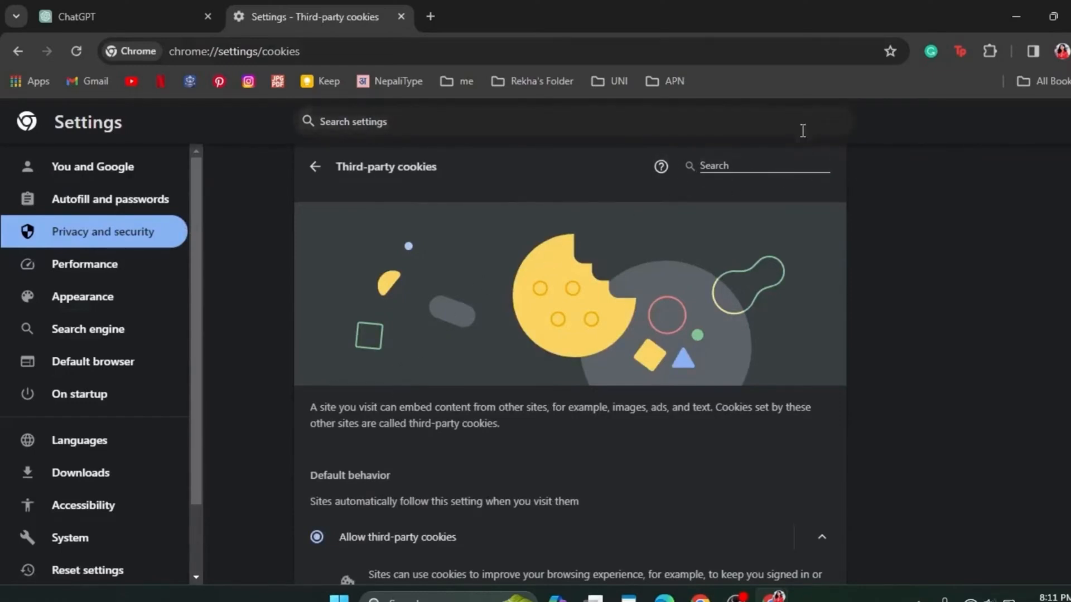
pyautogui.scroll(-3)
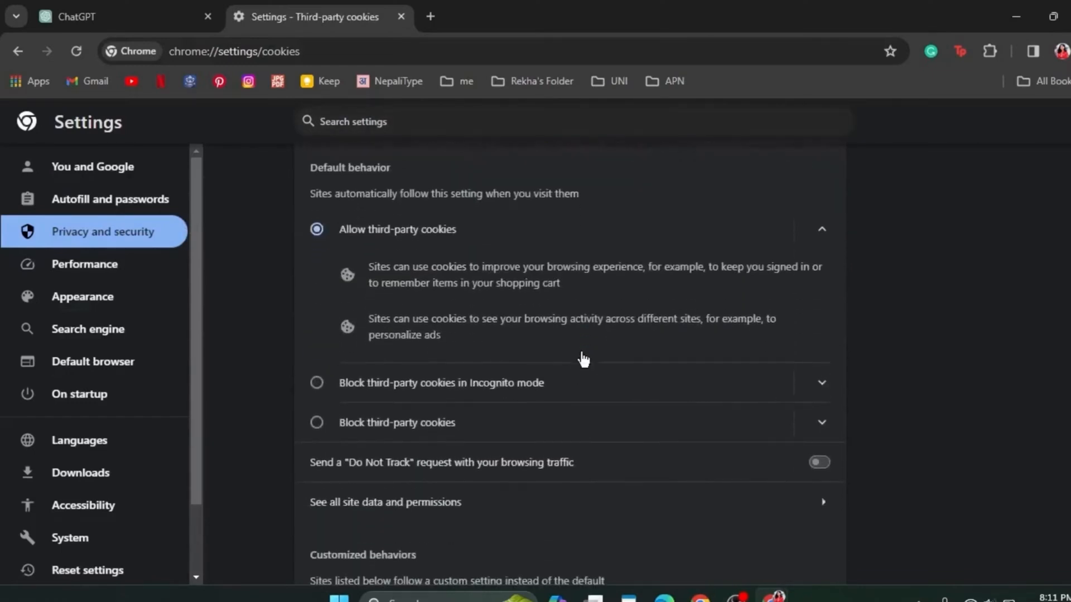
pyautogui.click(385, 502)
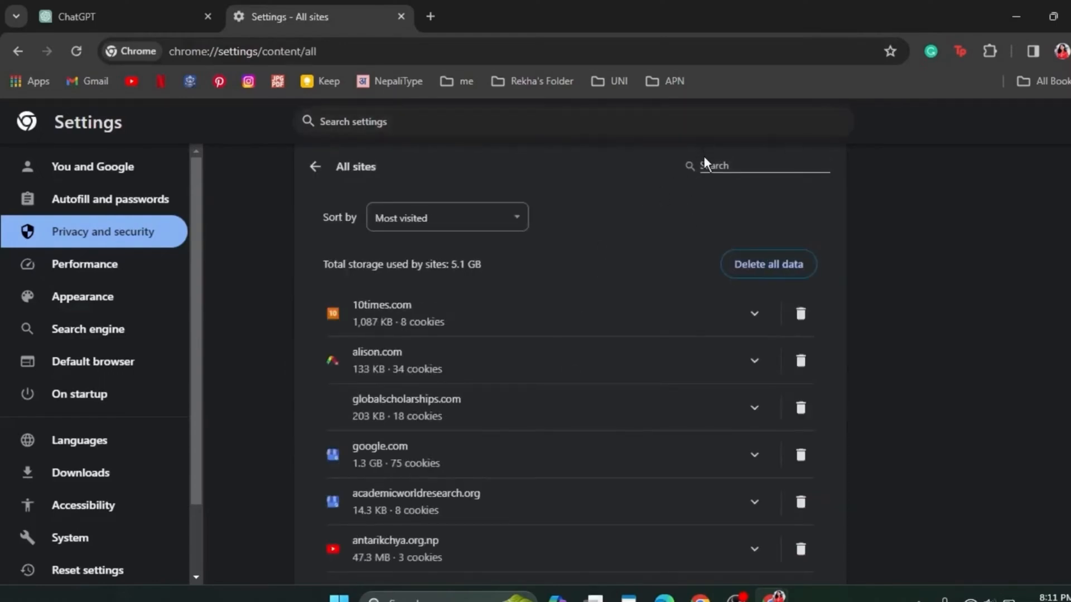
# Filter the All sites list by 'openai', showing openai.com with 225 B and 10 cookies.
pyautogui.write('open a')
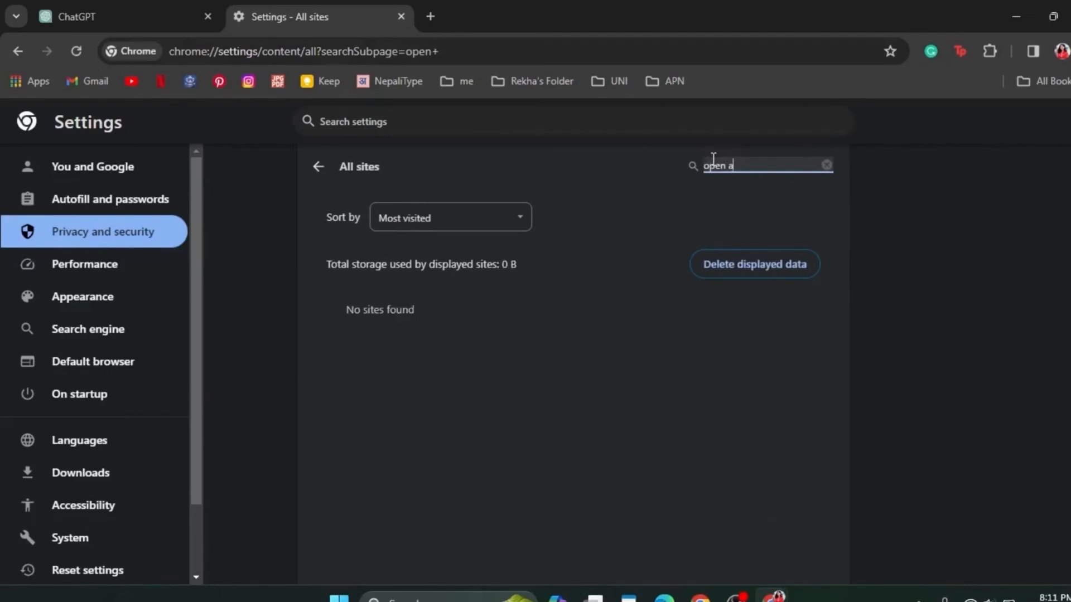
pyautogui.write('i')
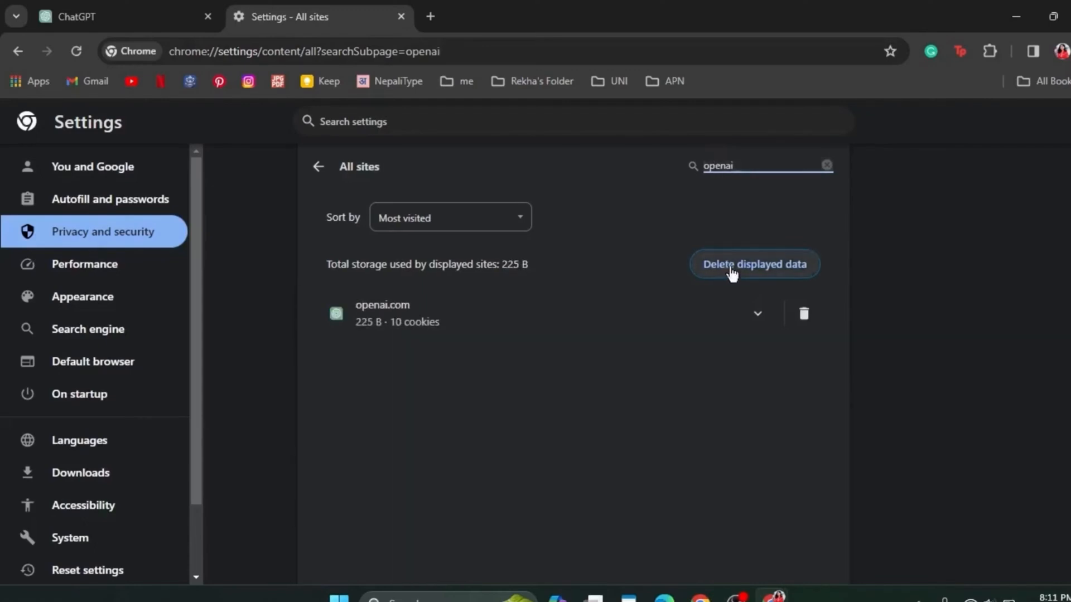
pyautogui.moveTo(357, 294)
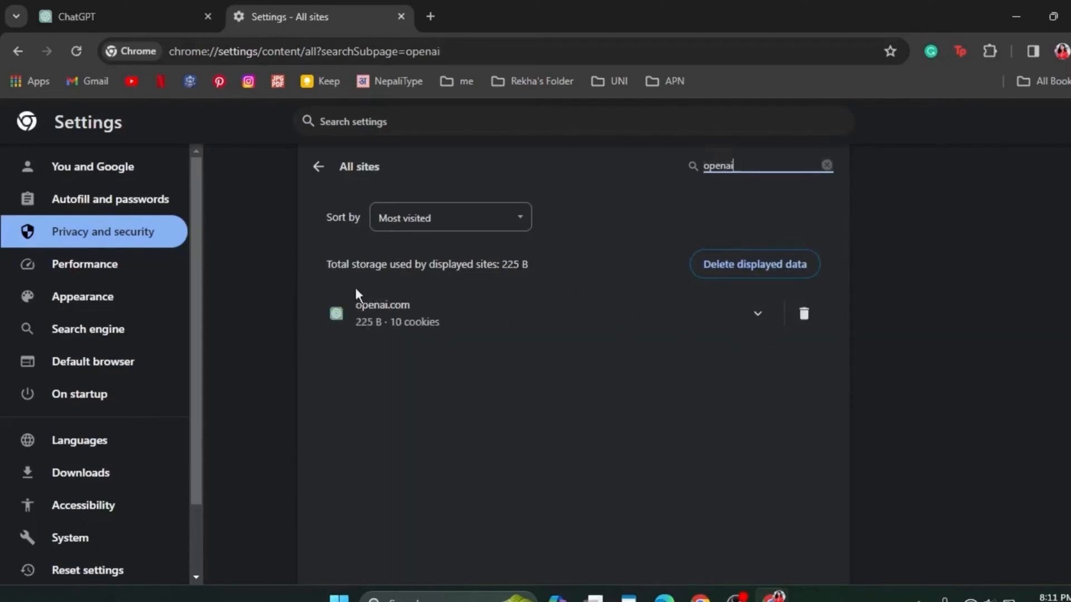
pyautogui.moveTo(531, 305)
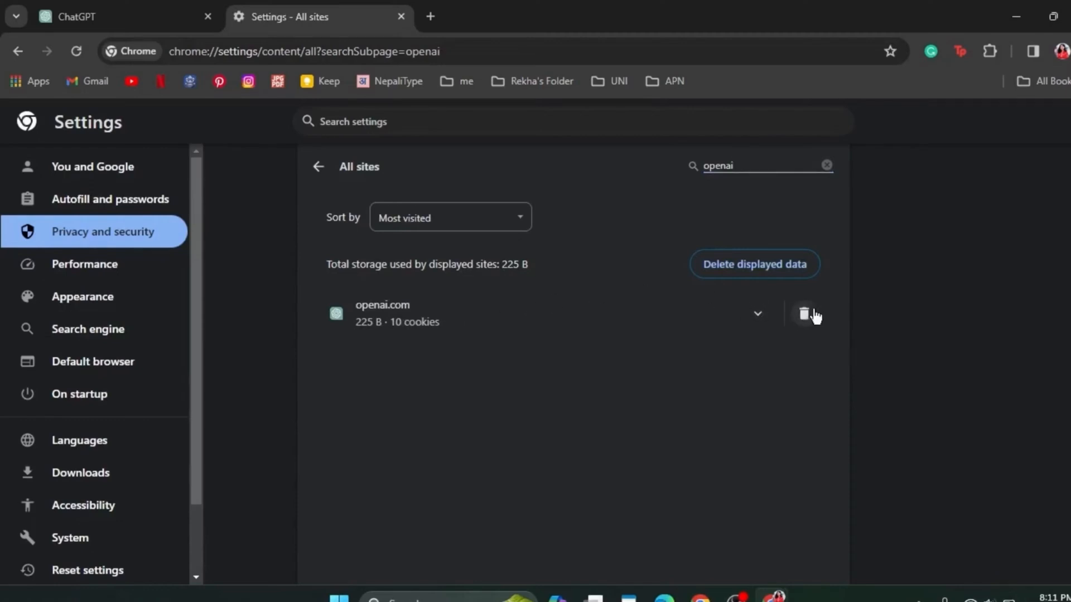
# Delete openai.com's stored data and permissions, dropping the total to 0 B.
pyautogui.click(804, 314)
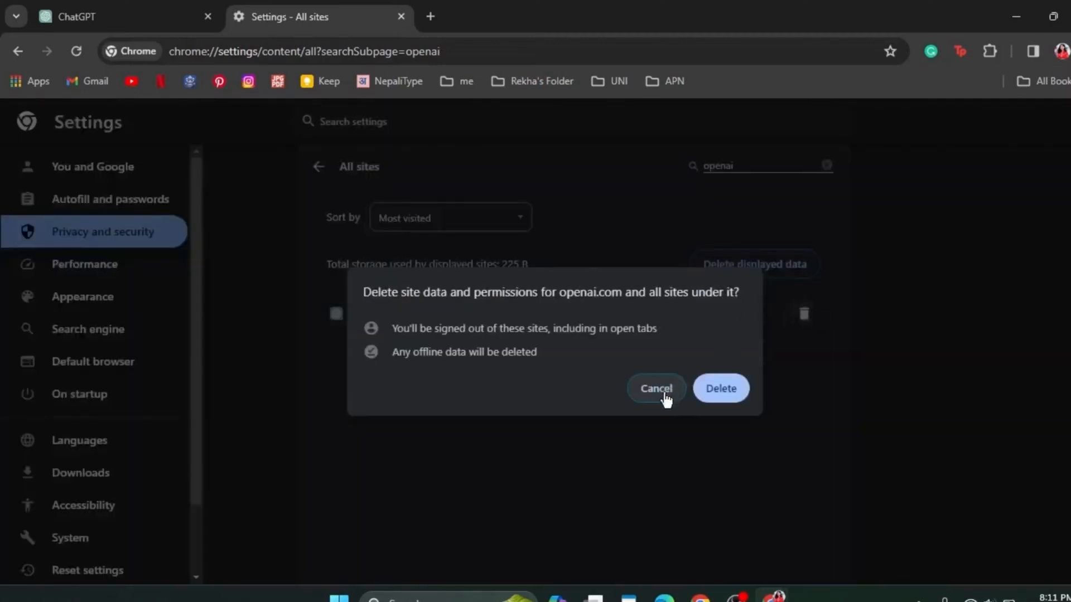
pyautogui.click(720, 388)
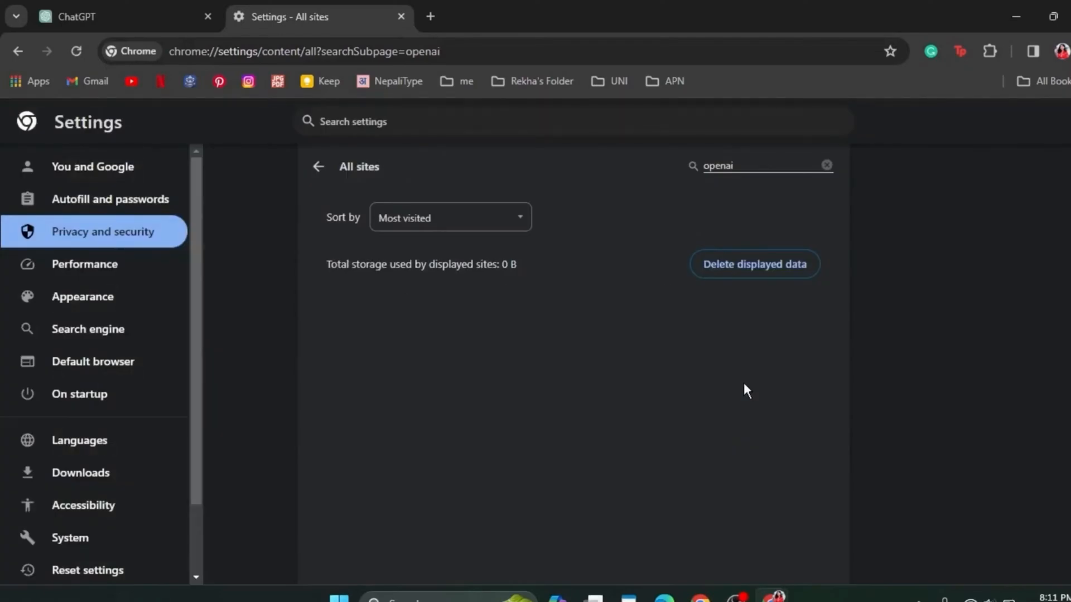
pyautogui.moveTo(437, 443)
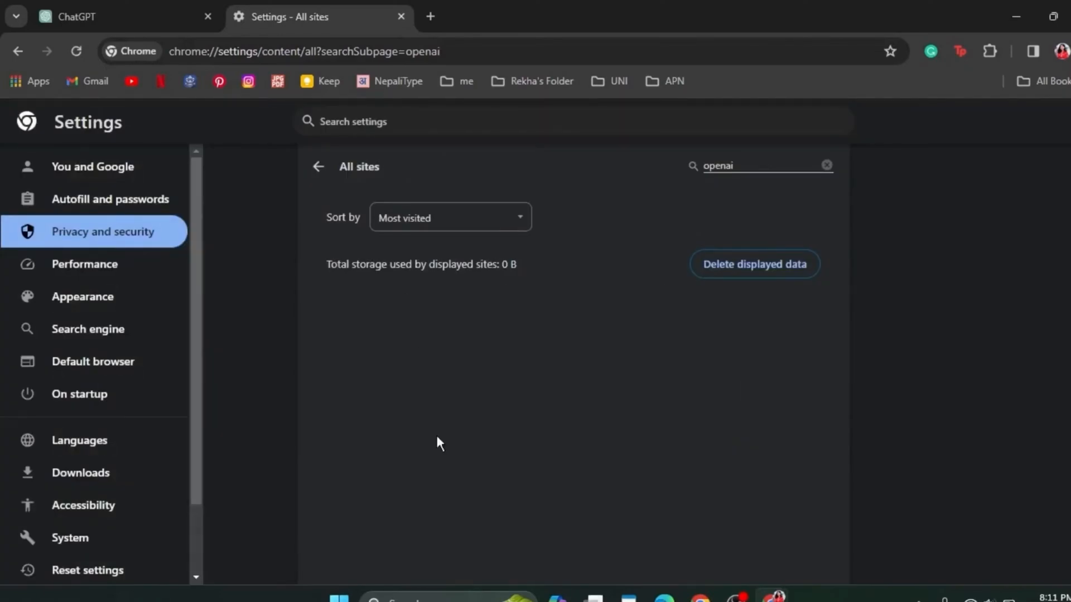